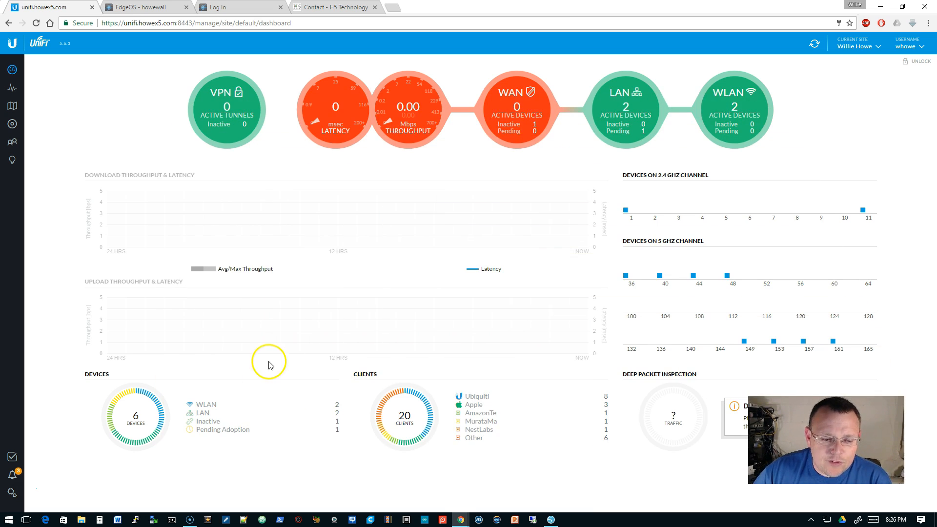
{"action": "mouse_move", "coordinate": [11, 69]}
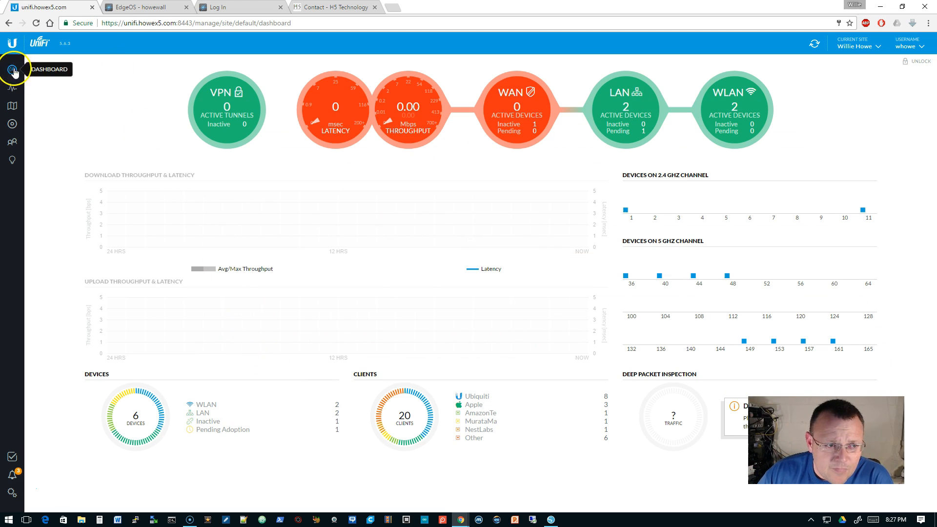
{"action": "mouse_move", "coordinate": [384, 182]}
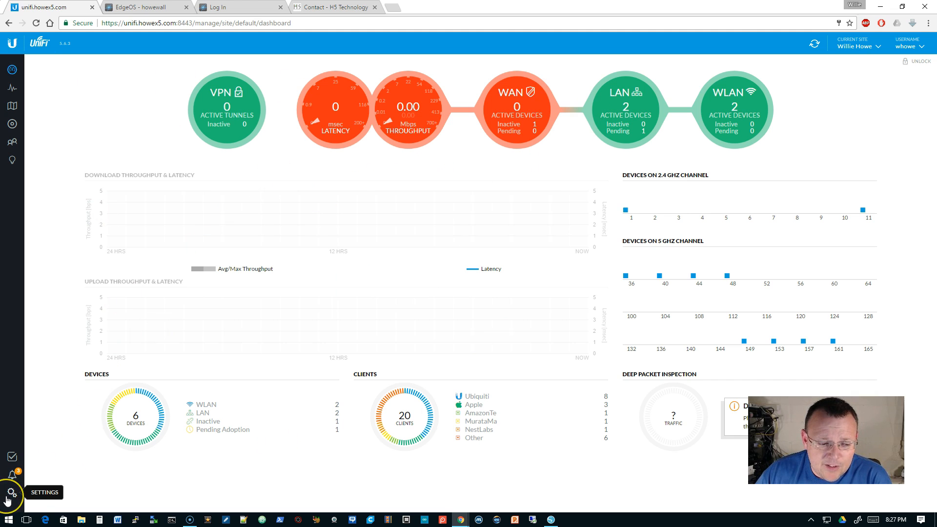
Download the newest UniFi auto backup file, dated 05/01/2017, from Settings > Auto Backup
{"action": "left_click", "coordinate": [10, 492]}
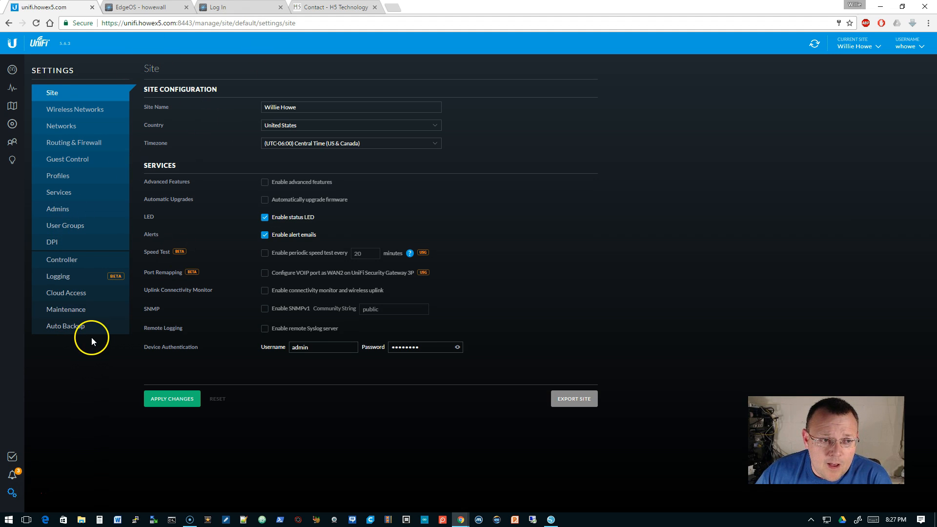
{"action": "left_click", "coordinate": [66, 326]}
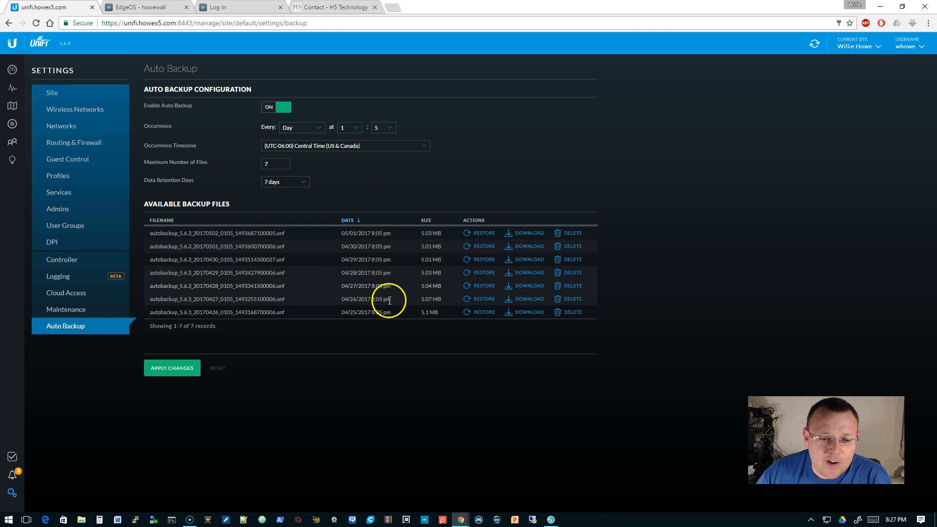
{"action": "mouse_move", "coordinate": [519, 239]}
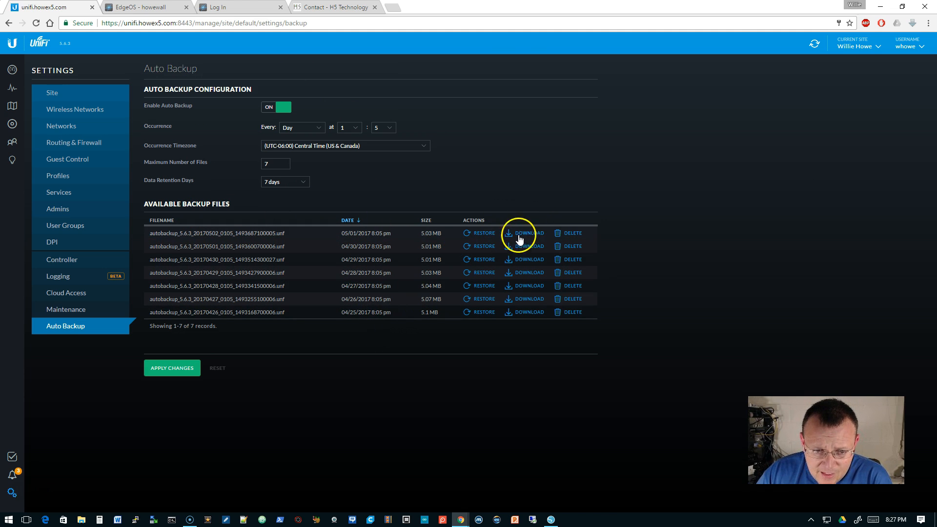
{"action": "left_click", "coordinate": [528, 233]}
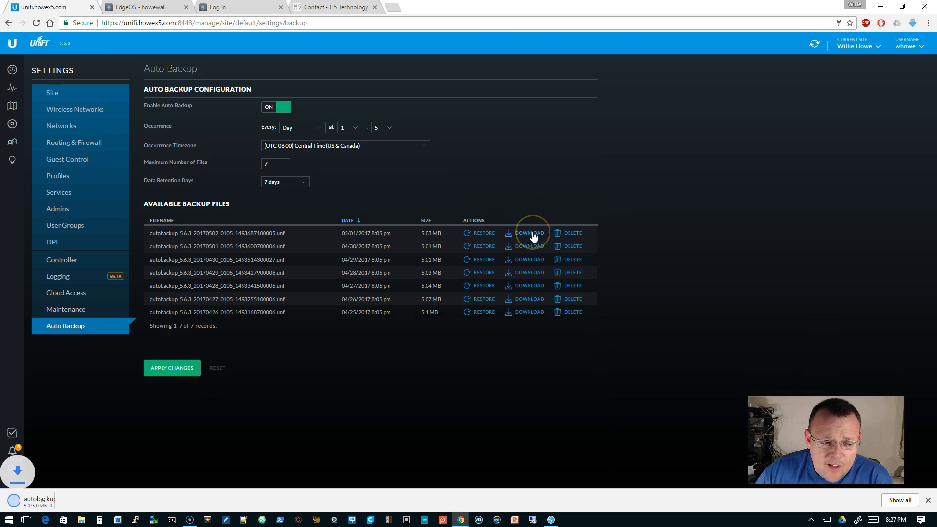
{"action": "left_click", "coordinate": [528, 233]}
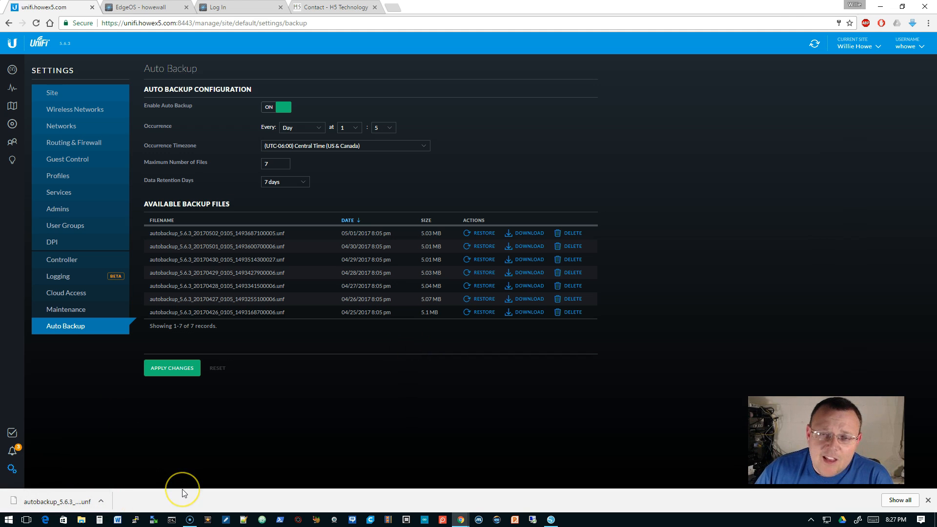
{"action": "mouse_move", "coordinate": [184, 489]}
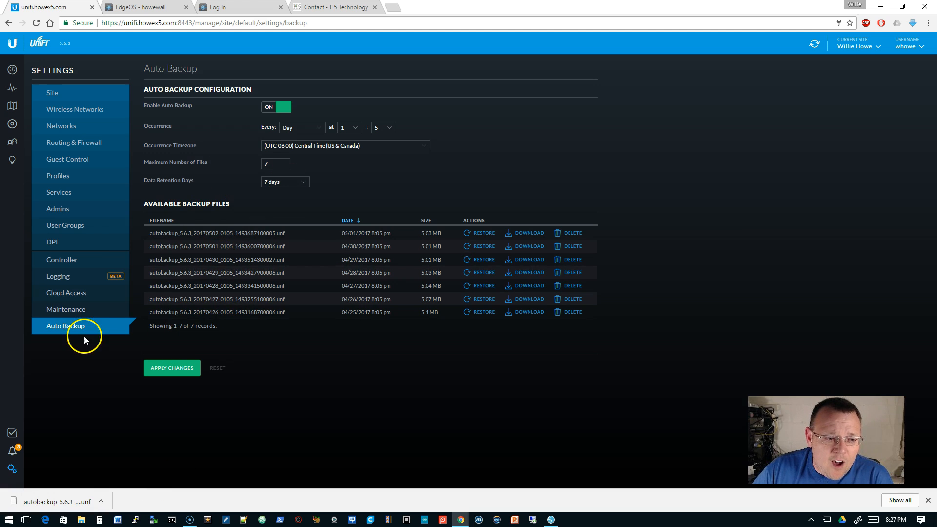
{"action": "mouse_move", "coordinate": [66, 309]}
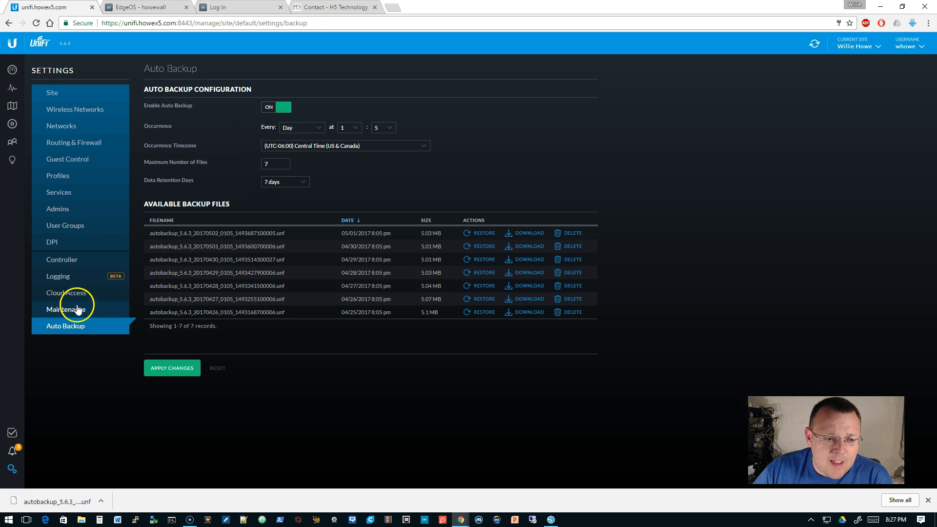
View the Backup Data Retention choices on the UniFi Maintenance settings page
{"action": "left_click", "coordinate": [66, 309]}
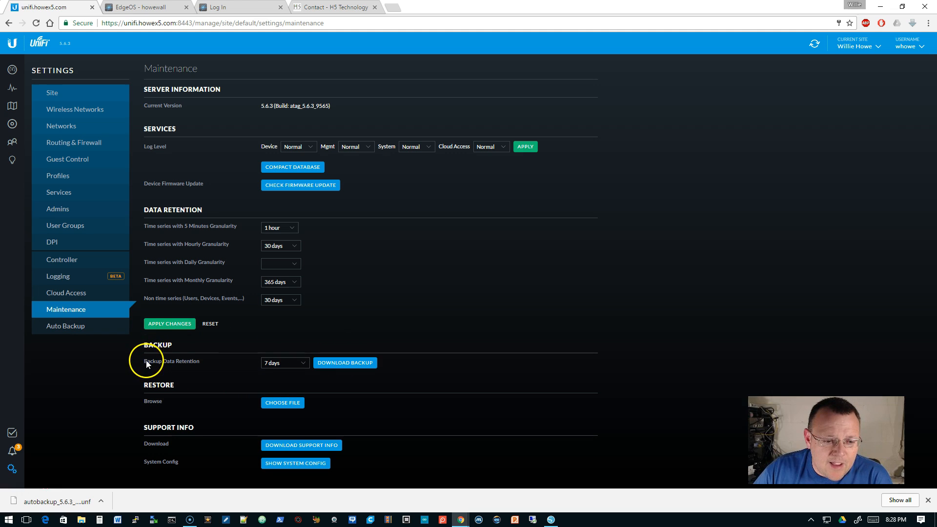
{"action": "left_click", "coordinate": [285, 362]}
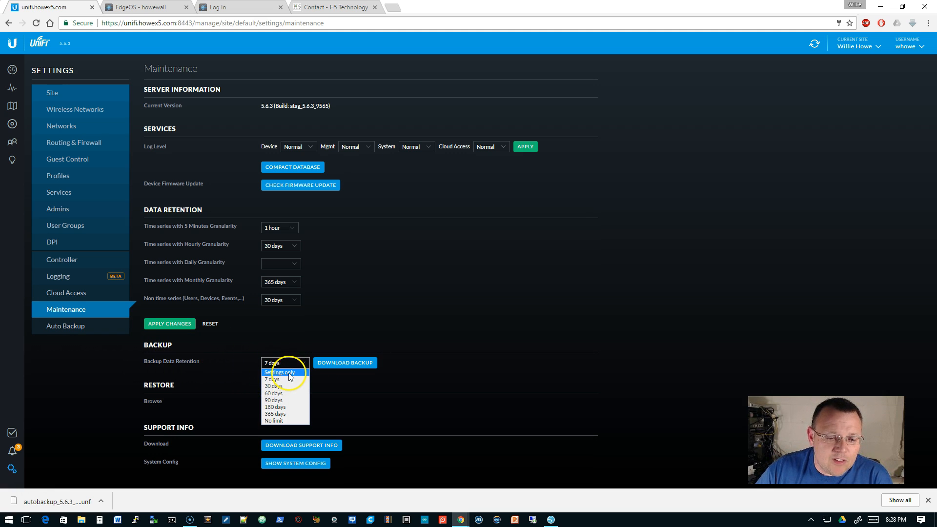
{"action": "mouse_move", "coordinate": [283, 420]}
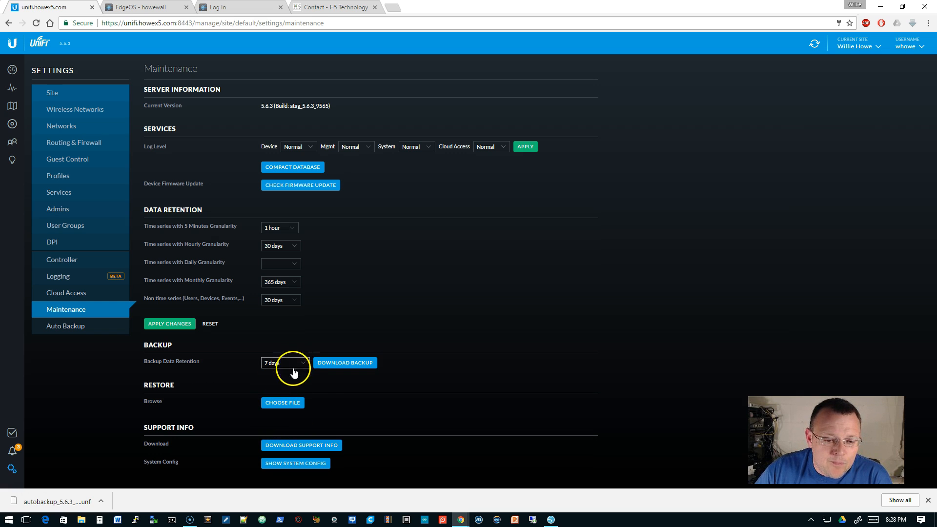
{"action": "left_click", "coordinate": [284, 362]}
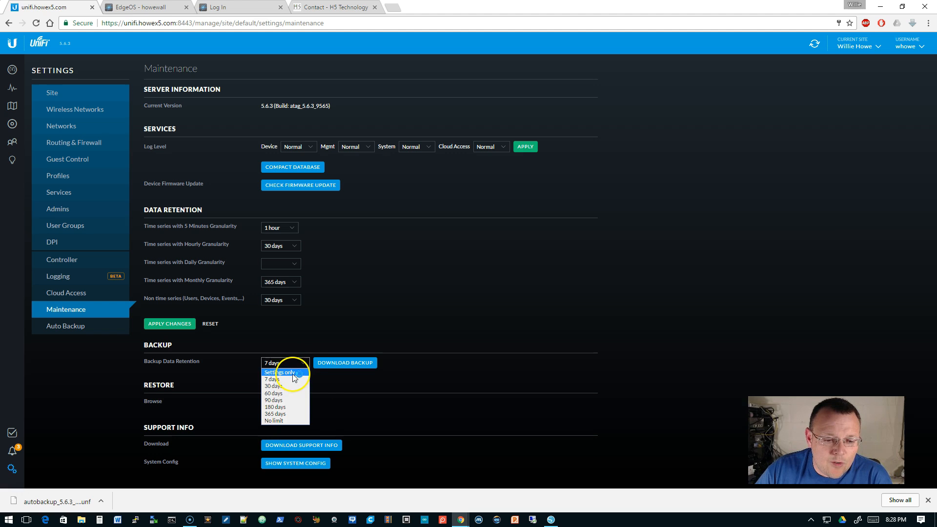
{"action": "left_click", "coordinate": [272, 380]}
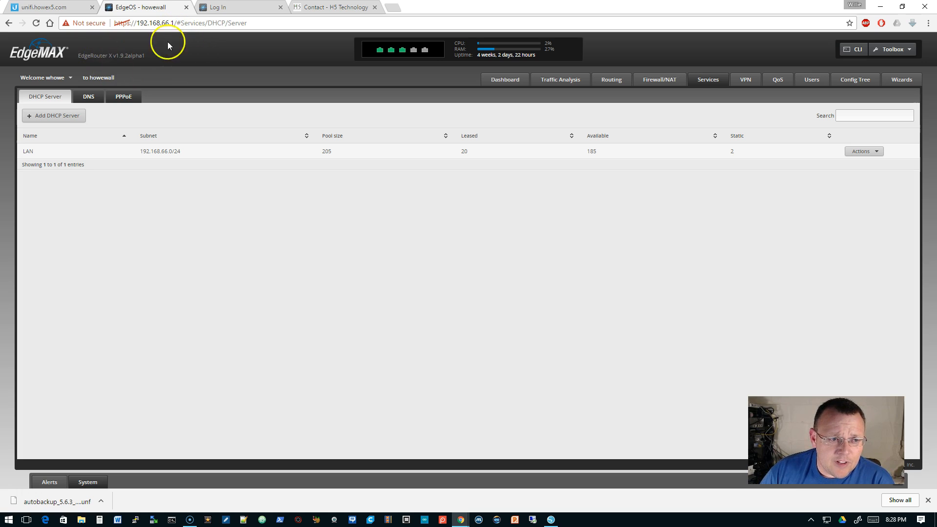
{"action": "mouse_move", "coordinate": [209, 106]}
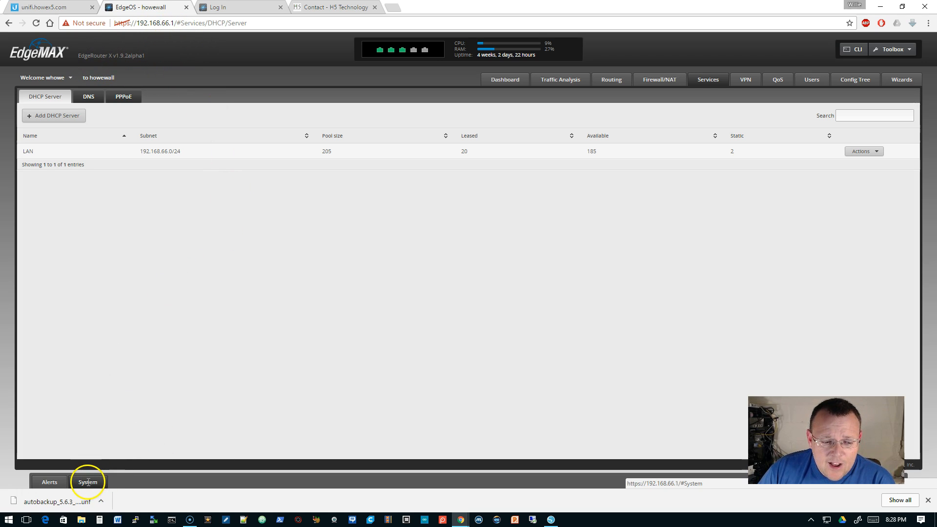
Download the EdgeOS router's Back Up Config file from the System settings
{"action": "left_click", "coordinate": [87, 481]}
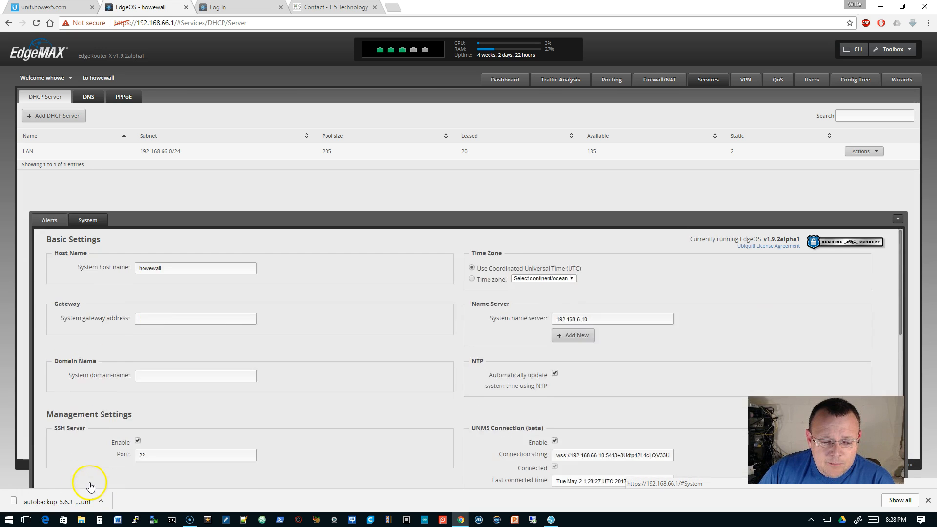
{"action": "scroll", "scroll_direction": "down", "scroll_amount": 3}
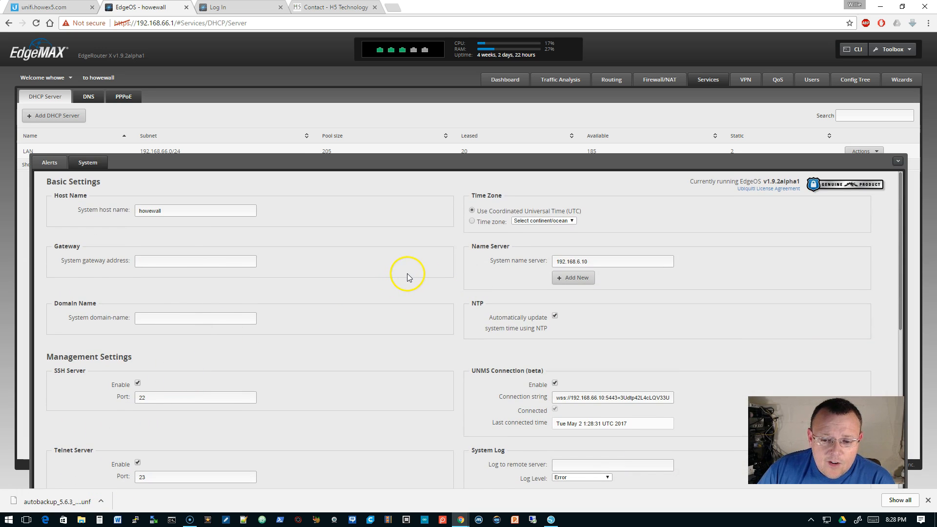
{"action": "scroll", "scroll_direction": "down", "scroll_amount": 3}
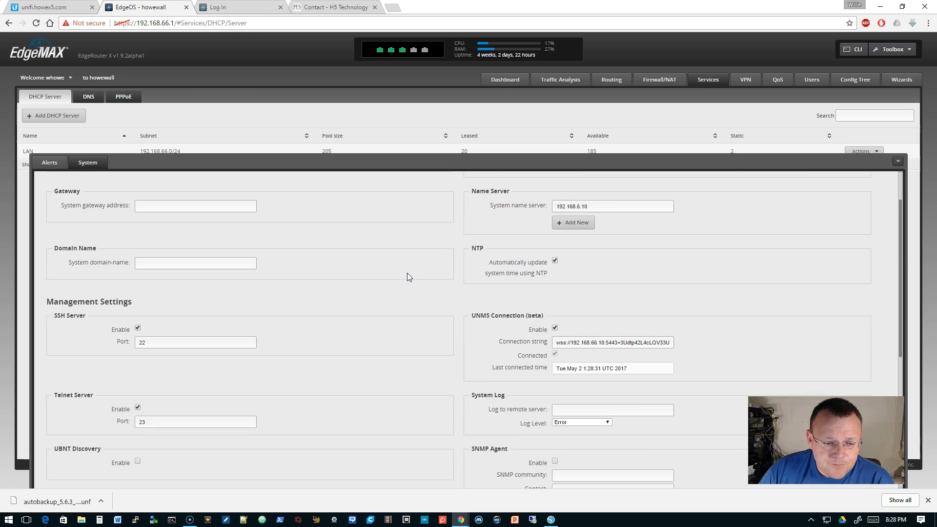
{"action": "scroll", "scroll_direction": "down", "scroll_amount": 3}
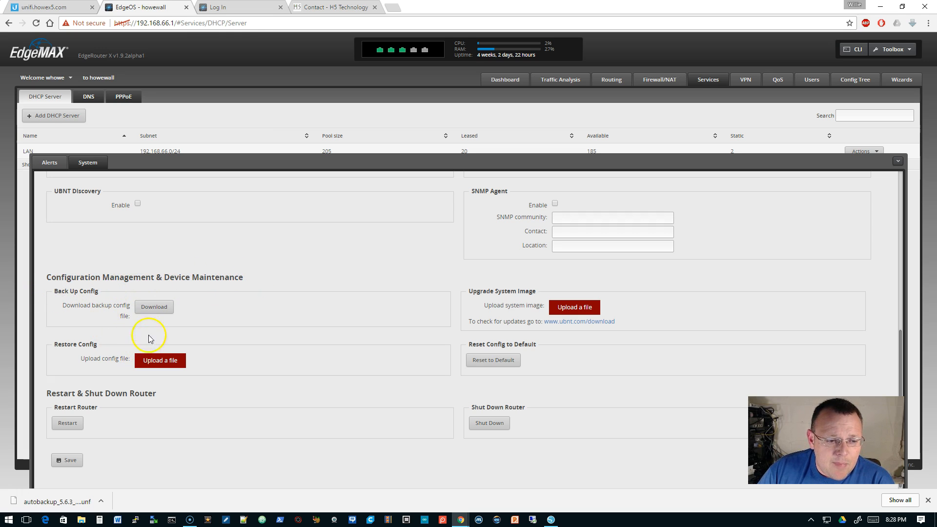
{"action": "left_click", "coordinate": [154, 306]}
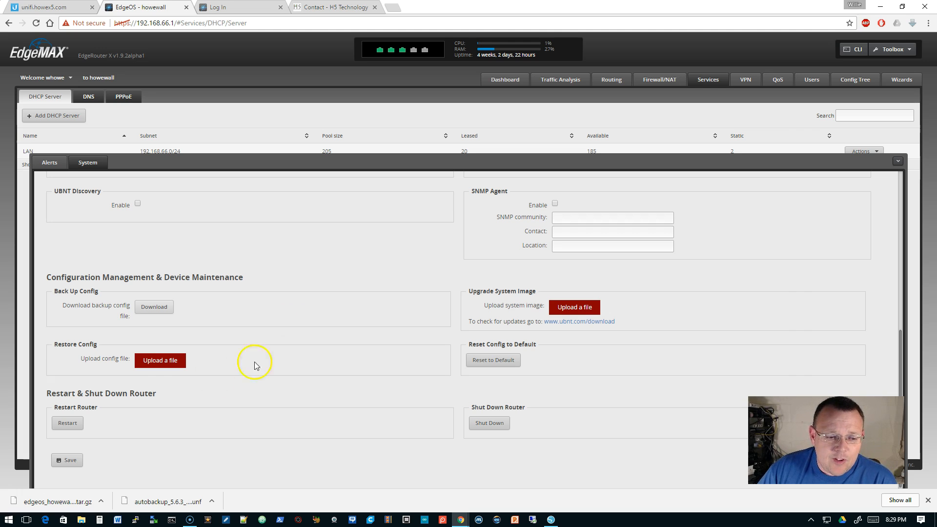
{"action": "mouse_move", "coordinate": [232, 399]}
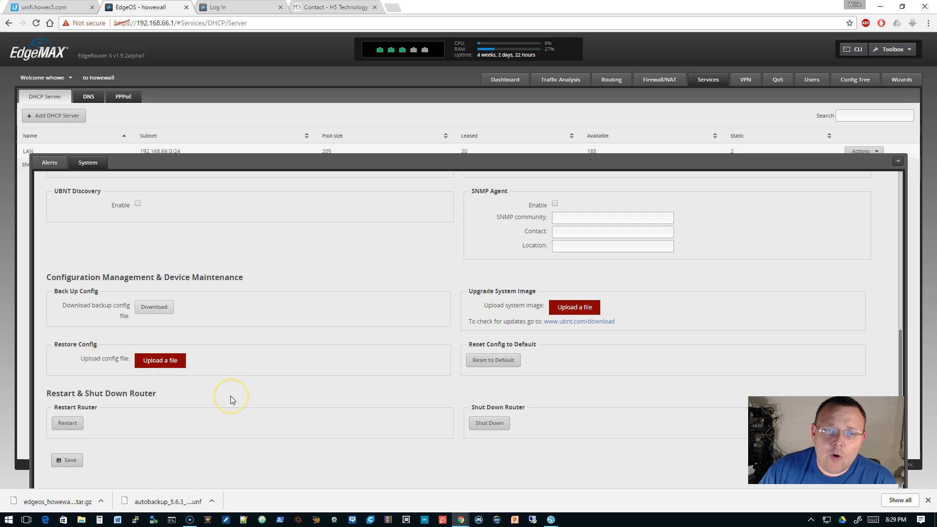
{"action": "mouse_move", "coordinate": [232, 399]}
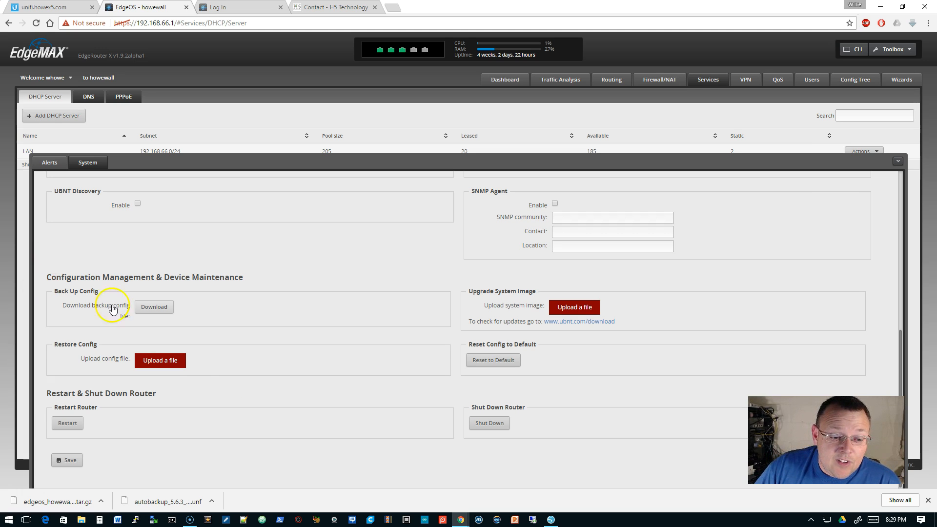
{"action": "mouse_move", "coordinate": [258, 364]}
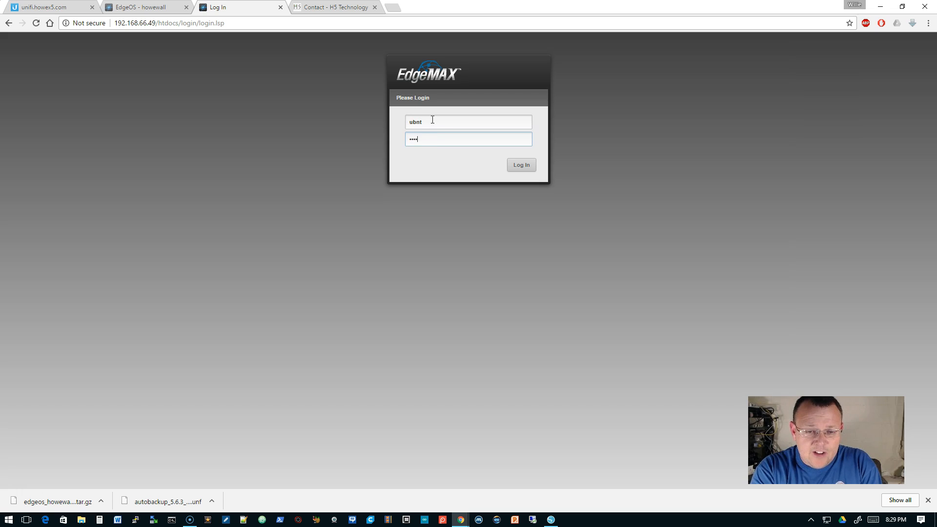
Log in to the EdgeSwitch 24-Port Lite web interface
{"action": "left_click", "coordinate": [520, 164]}
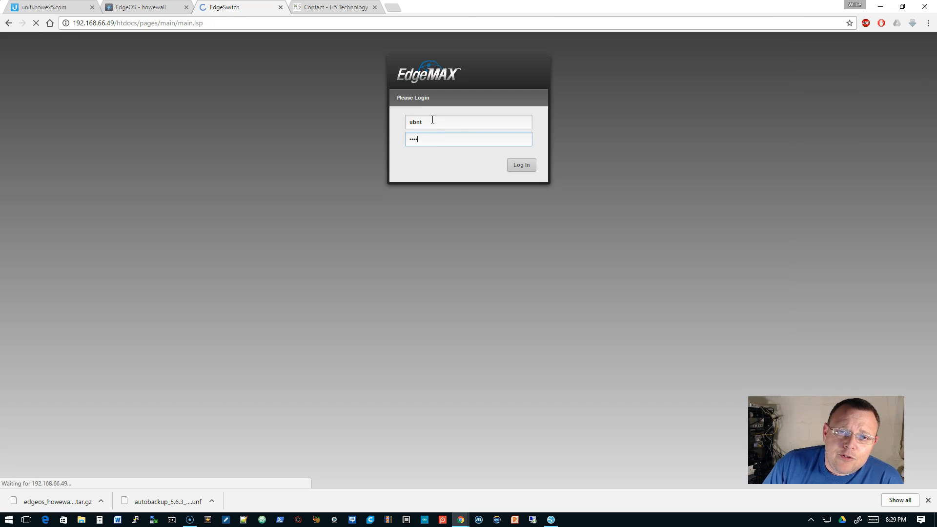
{"action": "left_click", "coordinate": [520, 164]}
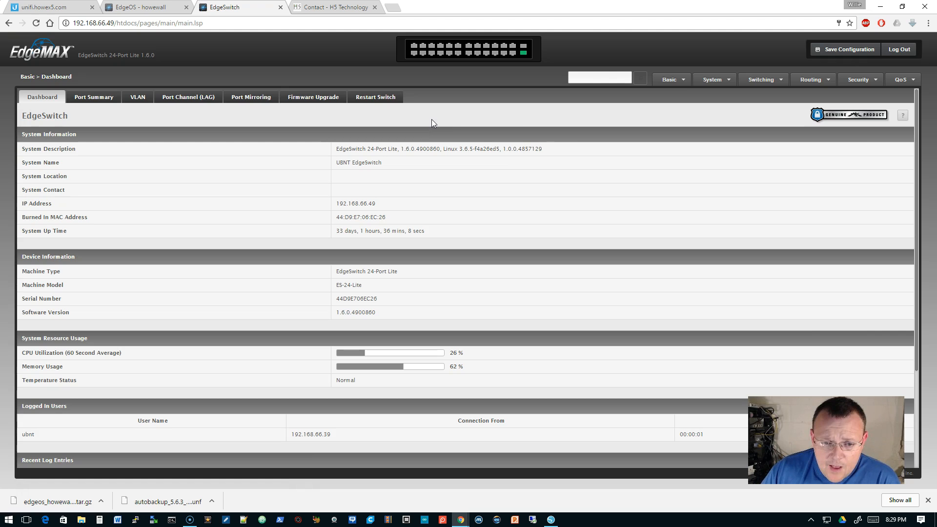
Open the HTTP file download dialog from System > Utilities > Transfer
{"action": "left_click", "coordinate": [710, 80]}
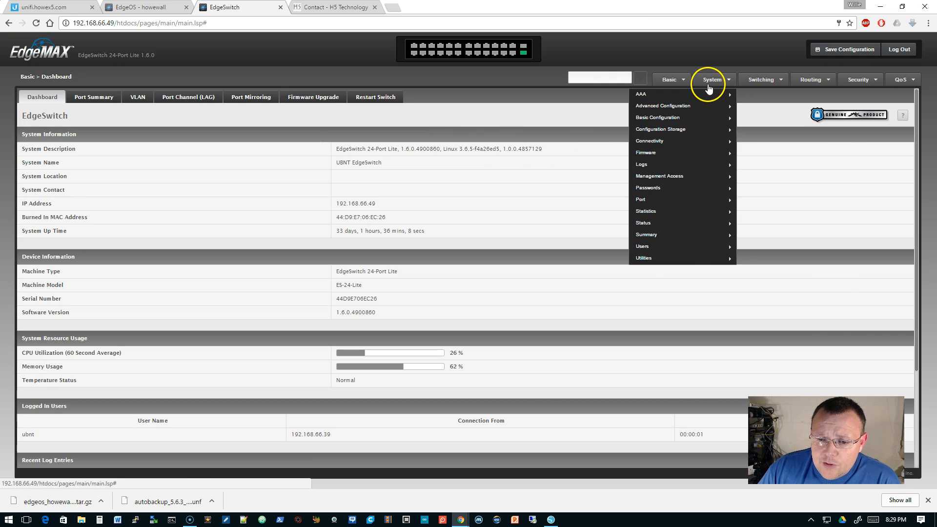
{"action": "mouse_move", "coordinate": [643, 258]}
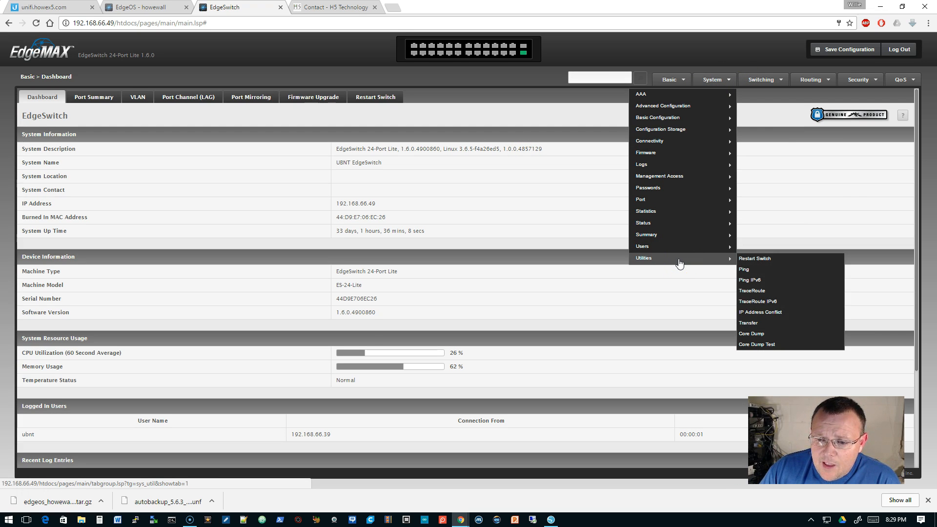
{"action": "left_click", "coordinate": [747, 323]}
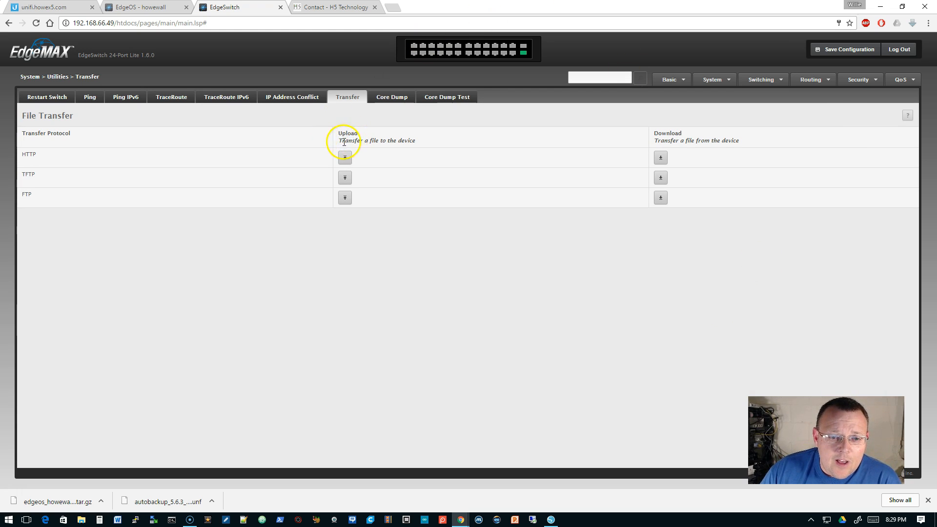
{"action": "mouse_move", "coordinate": [633, 142]}
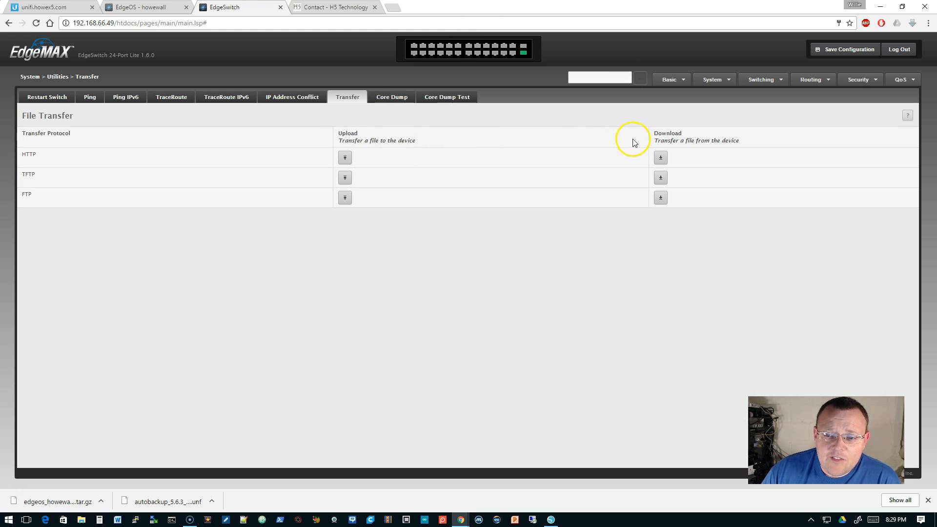
{"action": "mouse_move", "coordinate": [431, 163]}
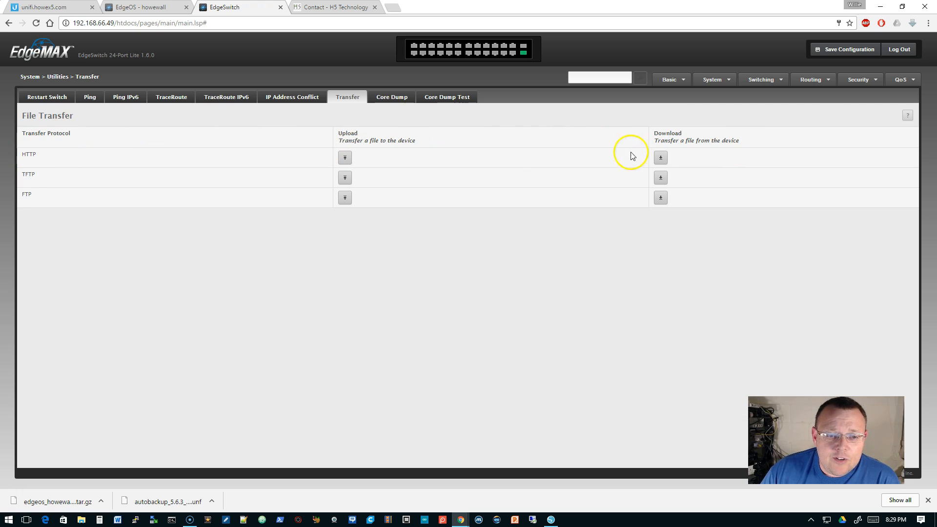
{"action": "left_click", "coordinate": [660, 157]}
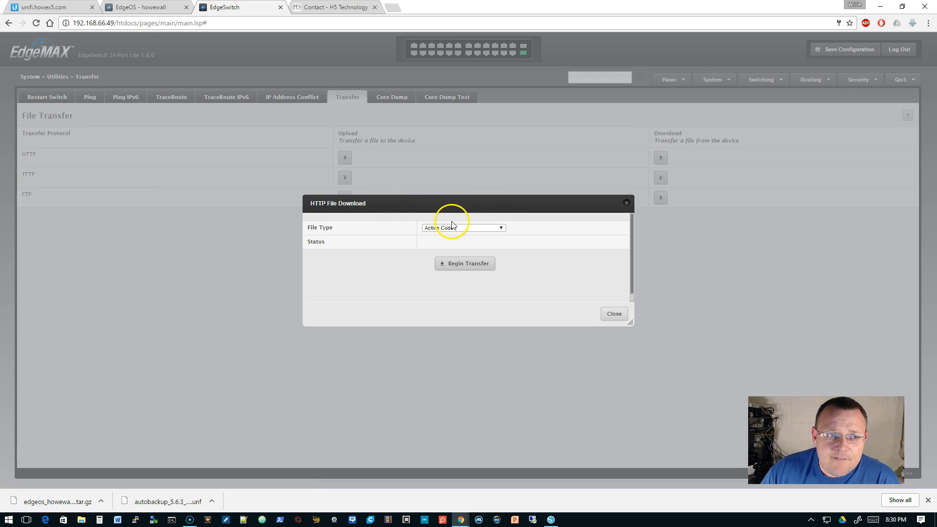
Download the switch's Startup Configuration file over HTTP and close the dialog
{"action": "left_click", "coordinate": [463, 228]}
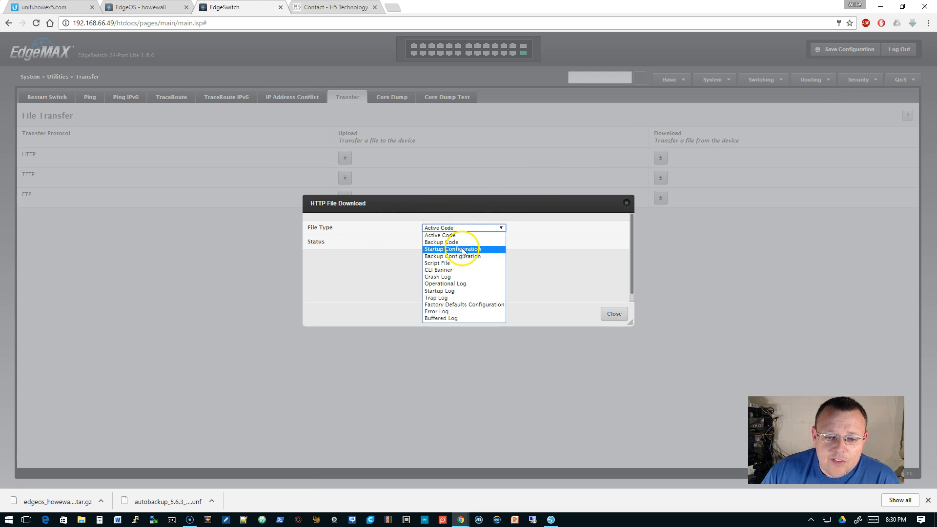
{"action": "left_click", "coordinate": [450, 249]}
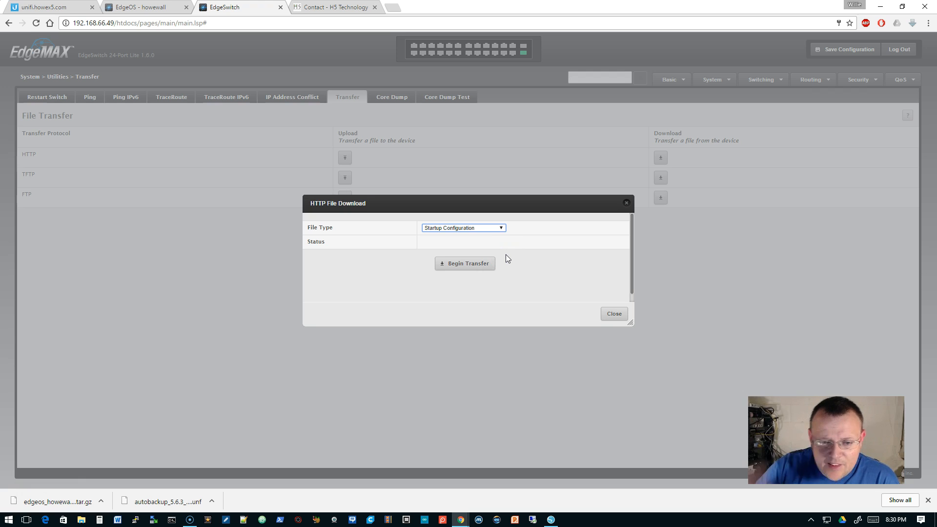
{"action": "left_click", "coordinate": [464, 263]}
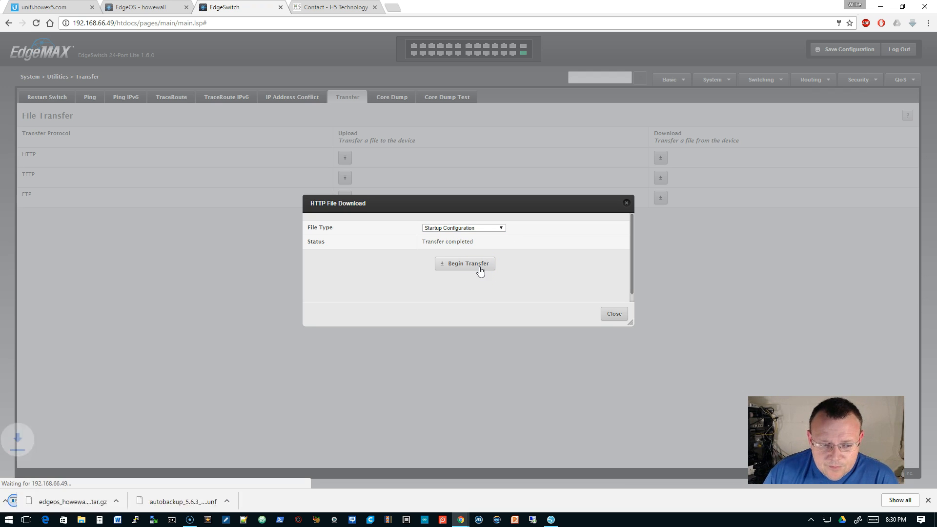
{"action": "left_click", "coordinate": [464, 263]}
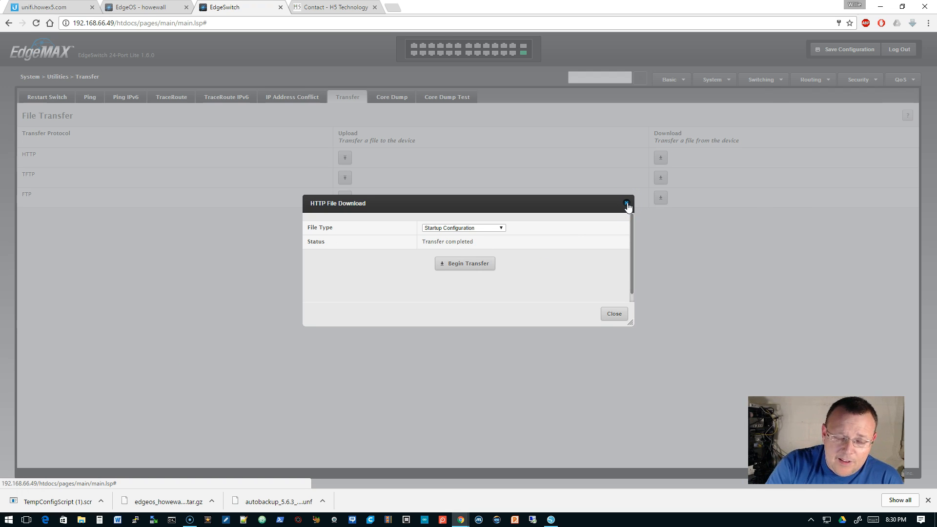
{"action": "left_click", "coordinate": [626, 203]}
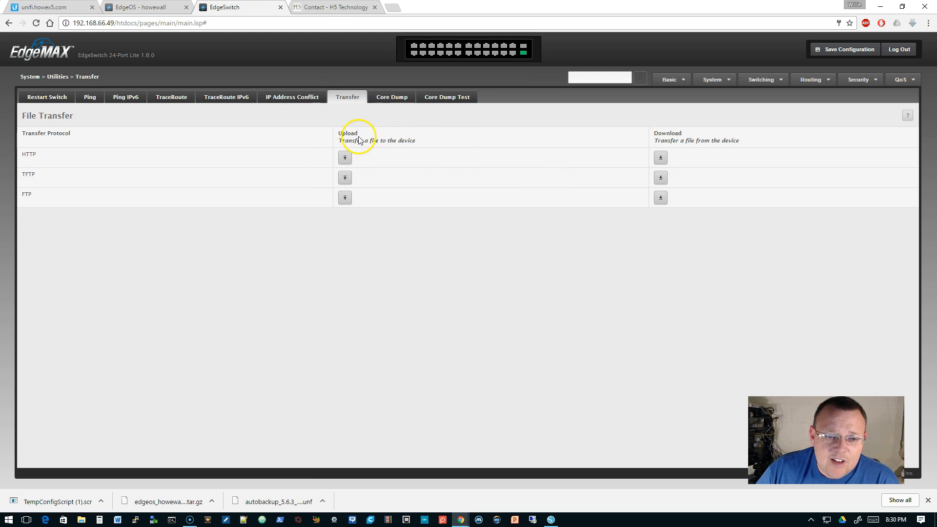
Review the EdgeSwitch HTTP Upload file type options without changing them
{"action": "left_click", "coordinate": [344, 157]}
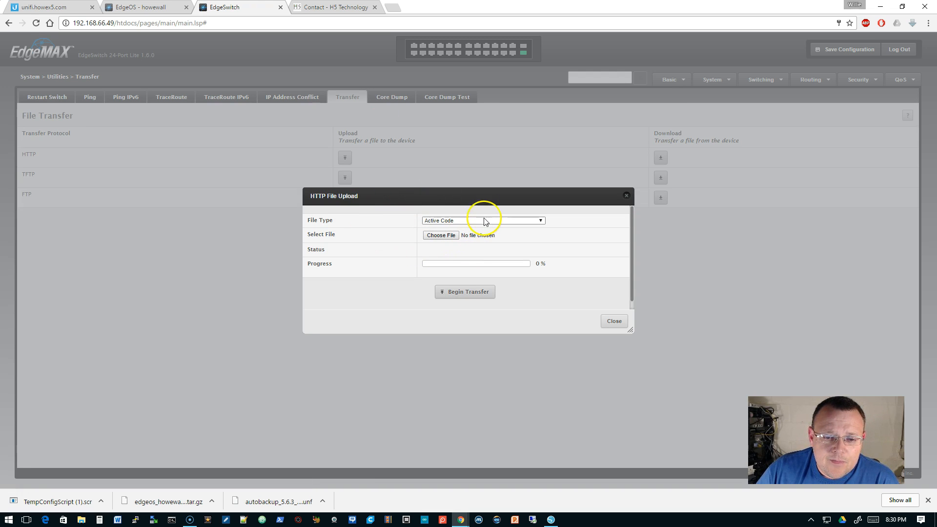
{"action": "left_click", "coordinate": [481, 220]}
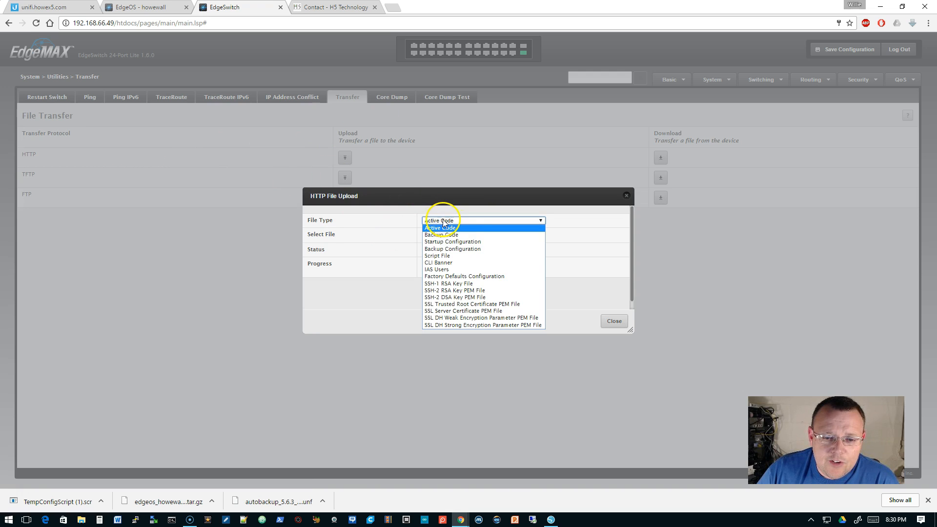
{"action": "left_click", "coordinate": [452, 241]}
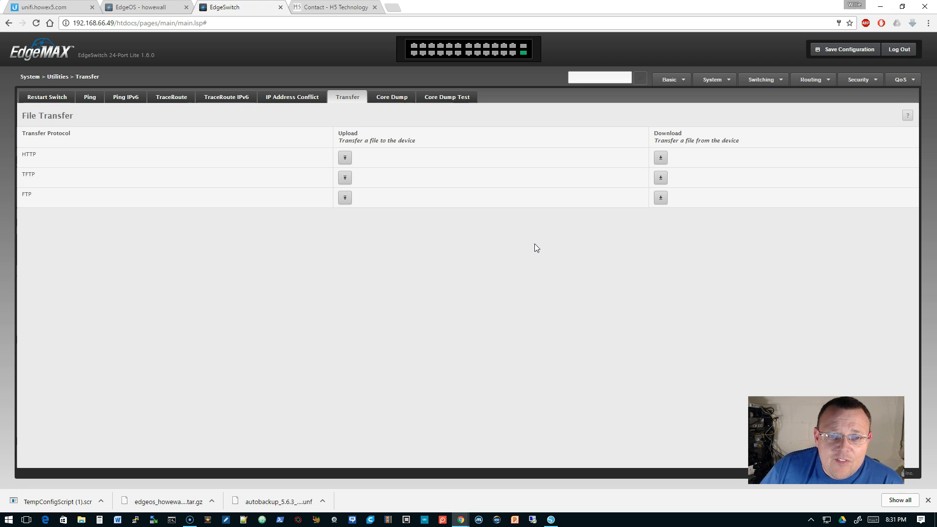
{"action": "mouse_move", "coordinate": [585, 233]}
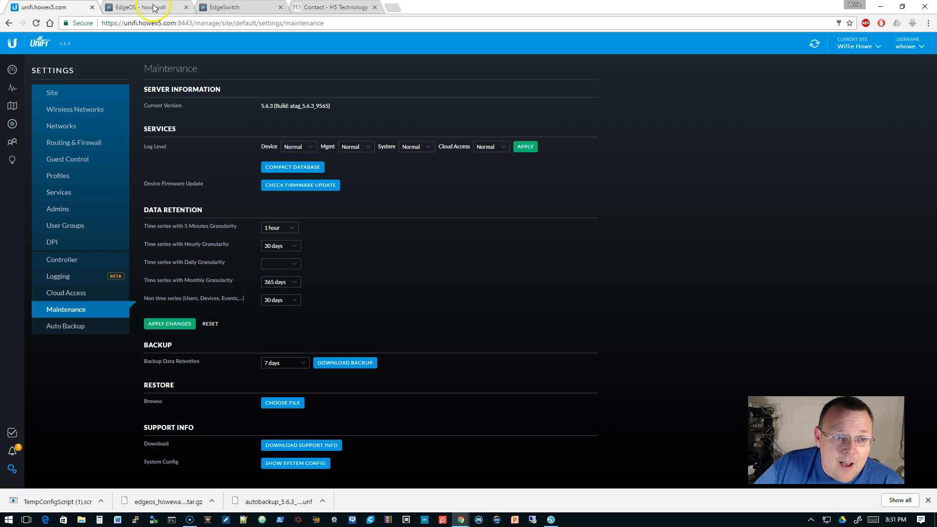
Switch back to the EdgeSwitch tab showing the file transfer page
{"action": "left_click", "coordinate": [238, 7]}
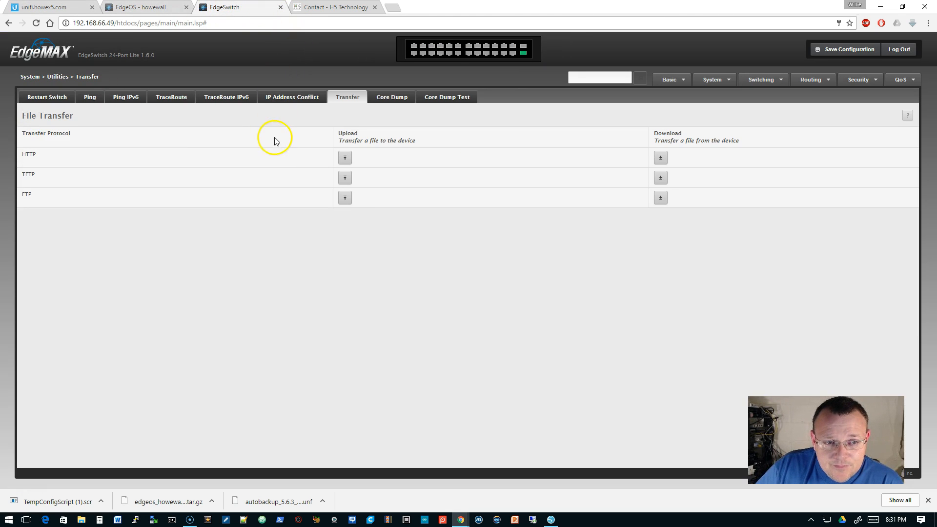
{"action": "mouse_move", "coordinate": [386, 378]}
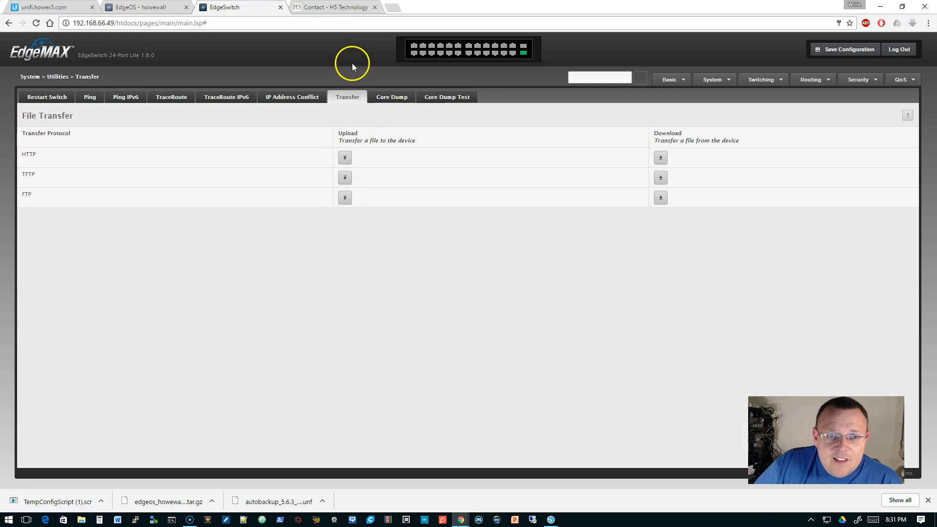
{"action": "mouse_move", "coordinate": [333, 7]}
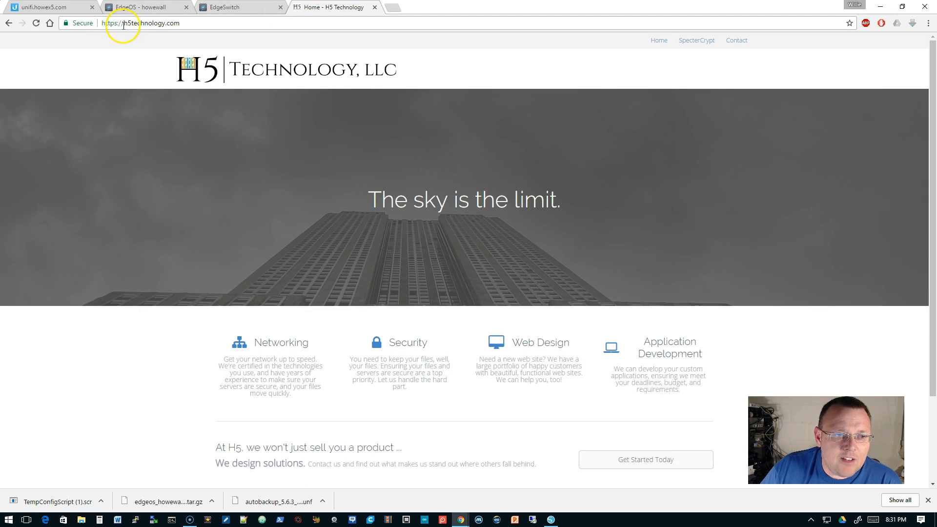
{"action": "mouse_move", "coordinate": [227, 34]}
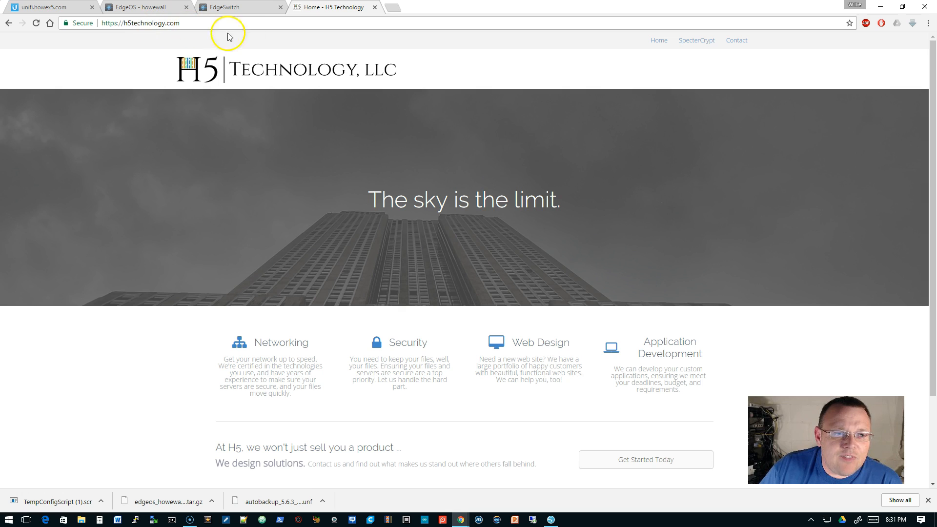
Scroll down the h5technology.com home page to the services overview
{"action": "scroll", "scroll_direction": "down", "scroll_amount": 3}
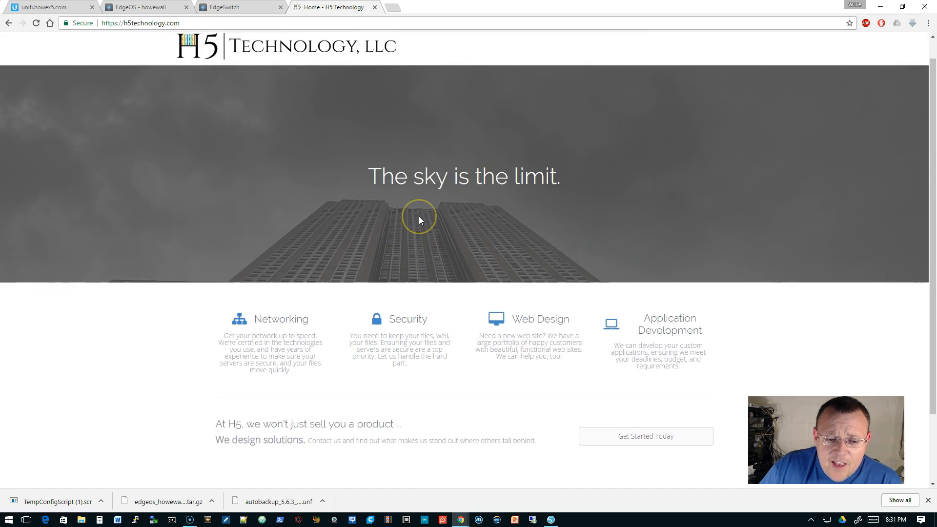
{"action": "scroll", "scroll_direction": "down", "scroll_amount": 3}
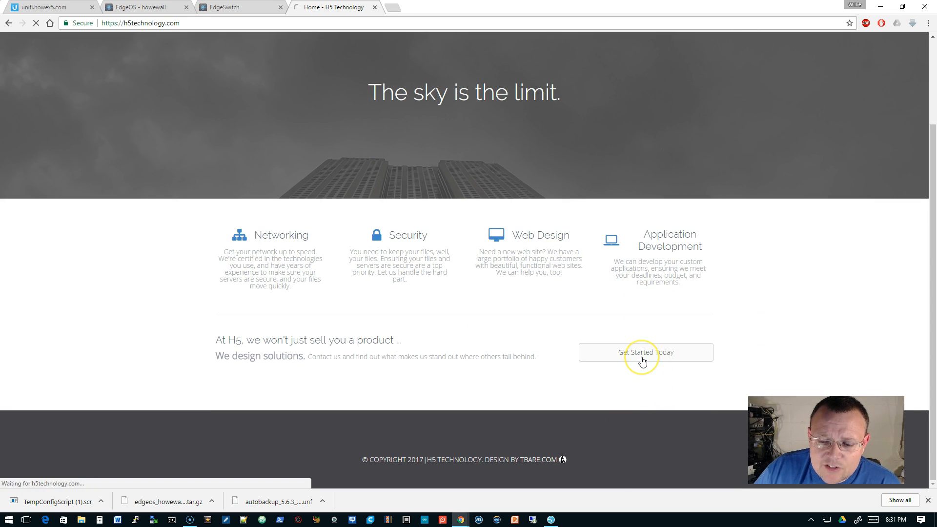
Open the Get Started contact form and set Contact Regarding to 'Other - Please Specify'
{"action": "left_click", "coordinate": [644, 352]}
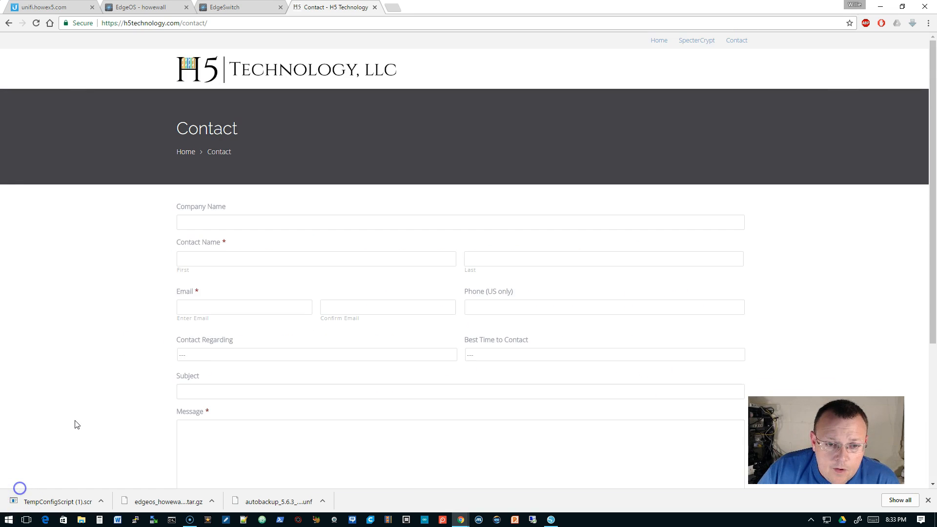
{"action": "scroll", "scroll_direction": "down", "scroll_amount": 3}
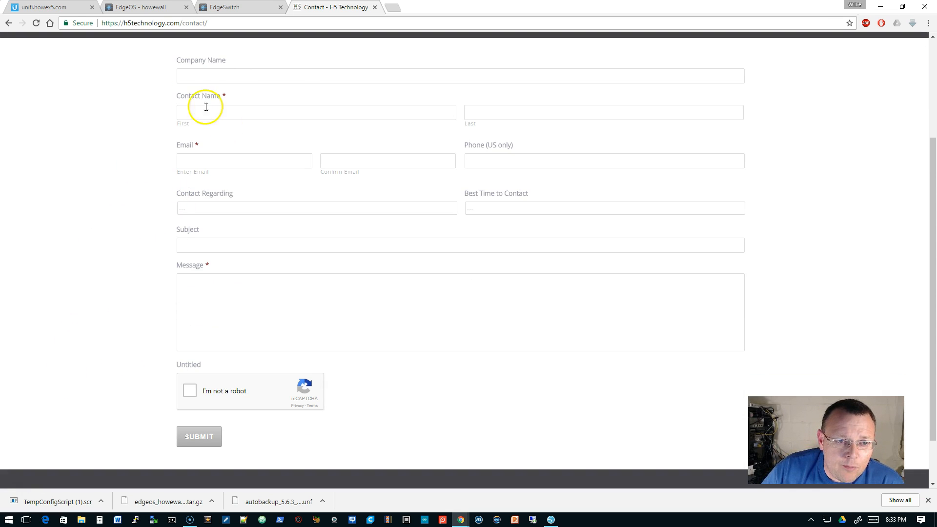
{"action": "mouse_move", "coordinate": [518, 154]}
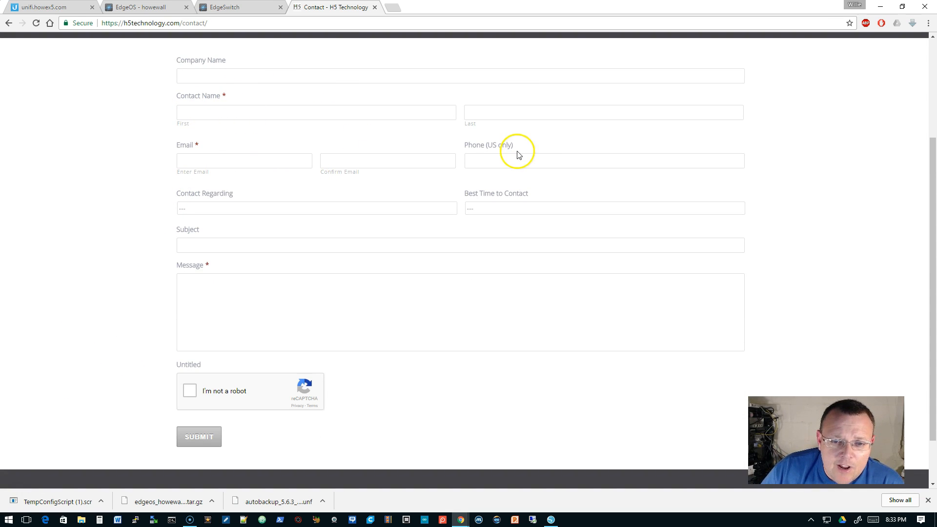
{"action": "mouse_move", "coordinate": [450, 233]}
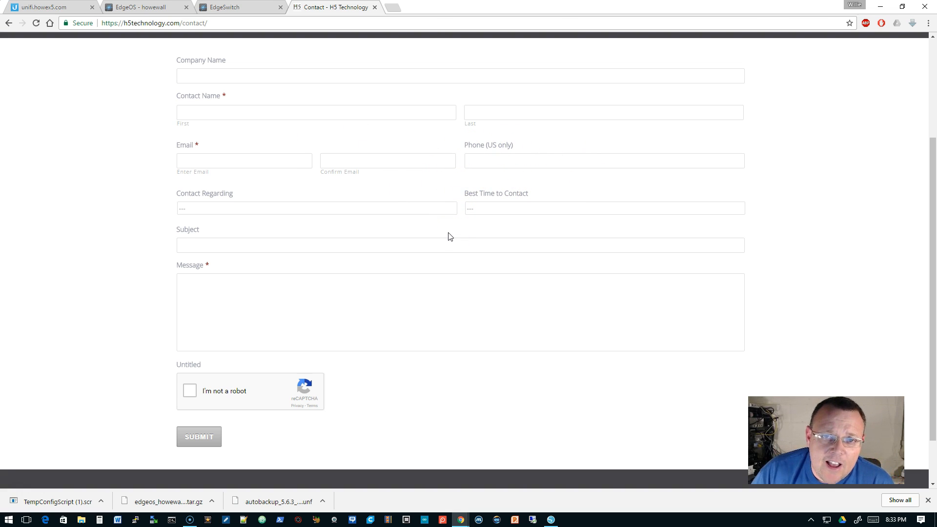
{"action": "left_click", "coordinate": [316, 208]}
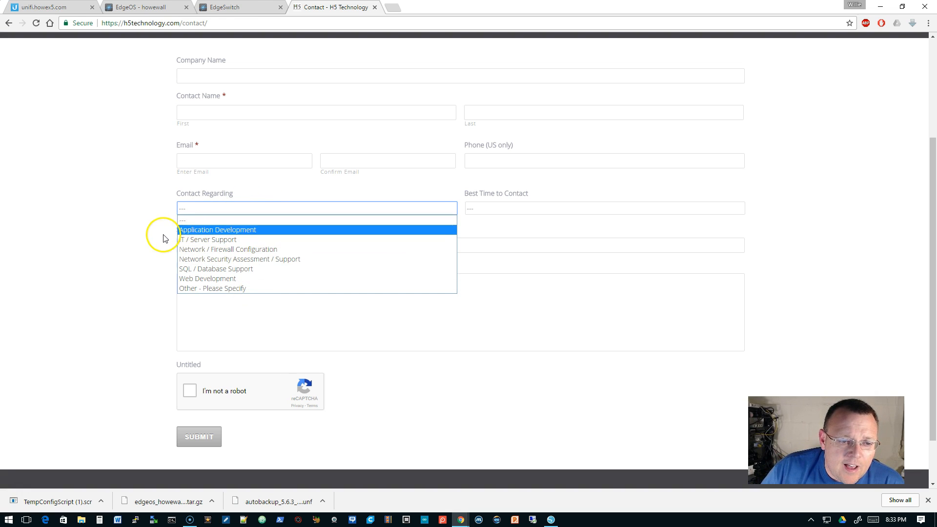
{"action": "mouse_move", "coordinate": [245, 249]}
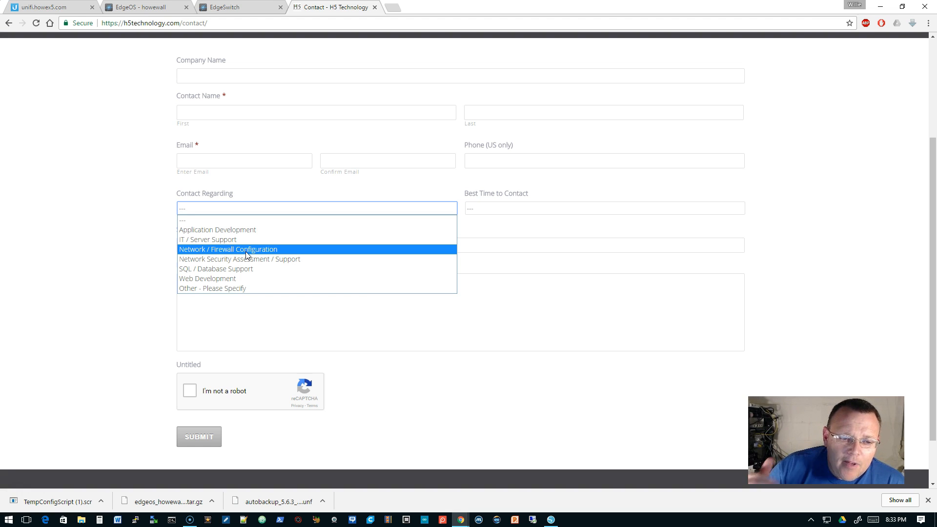
{"action": "mouse_move", "coordinate": [229, 269]}
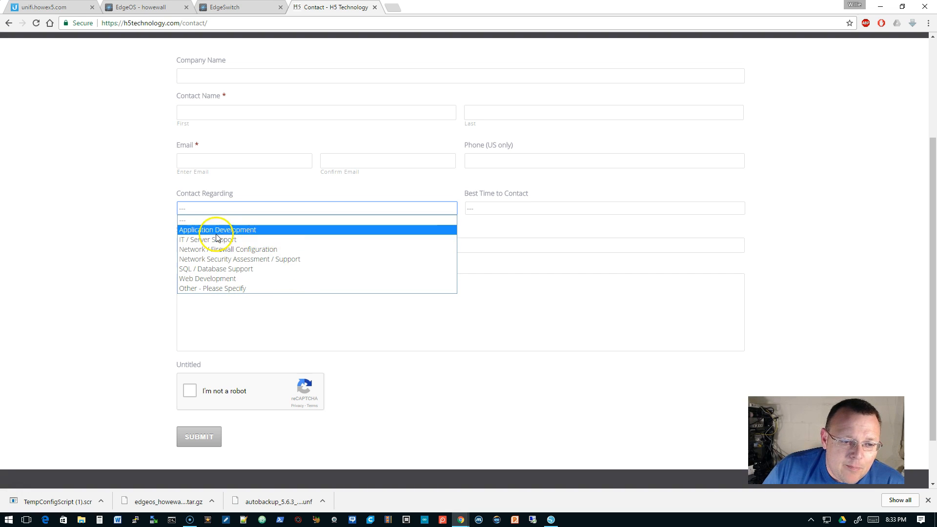
{"action": "mouse_move", "coordinate": [251, 239]}
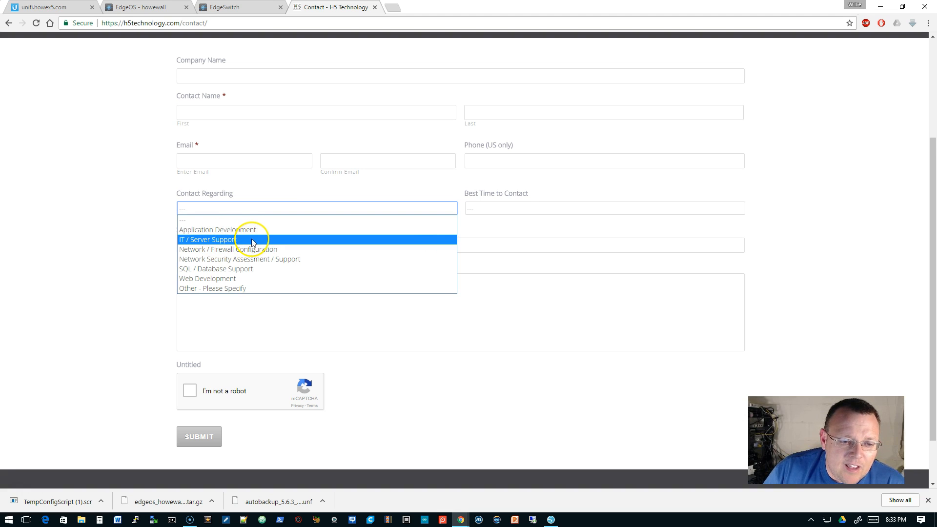
{"action": "mouse_move", "coordinate": [260, 250]}
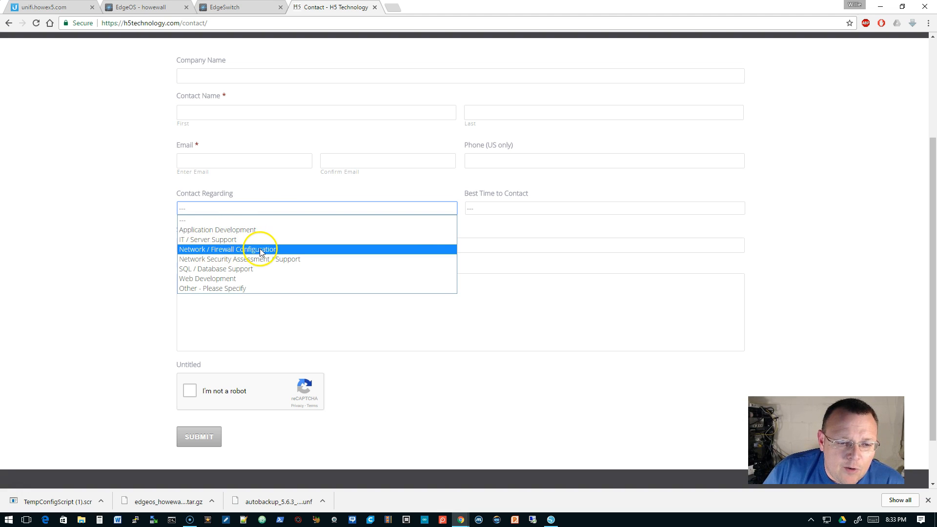
{"action": "mouse_move", "coordinate": [265, 258]}
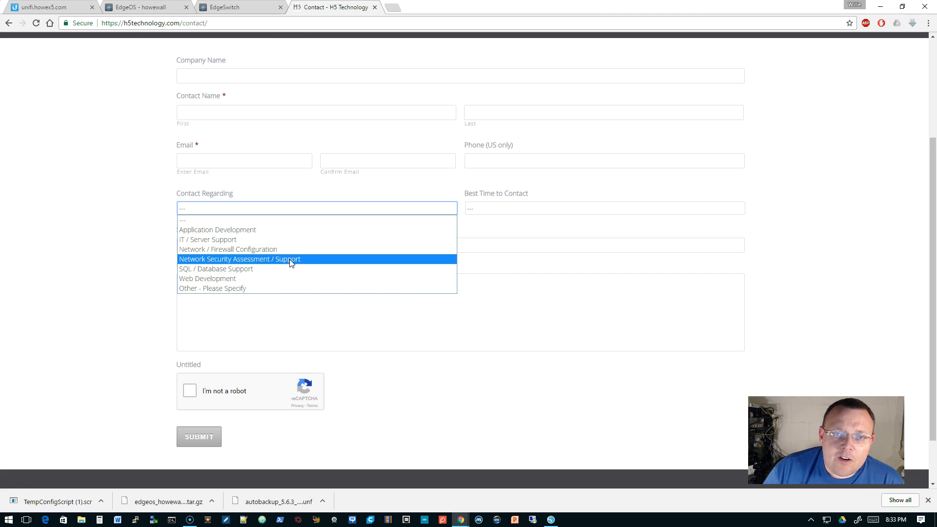
{"action": "mouse_move", "coordinate": [200, 288]}
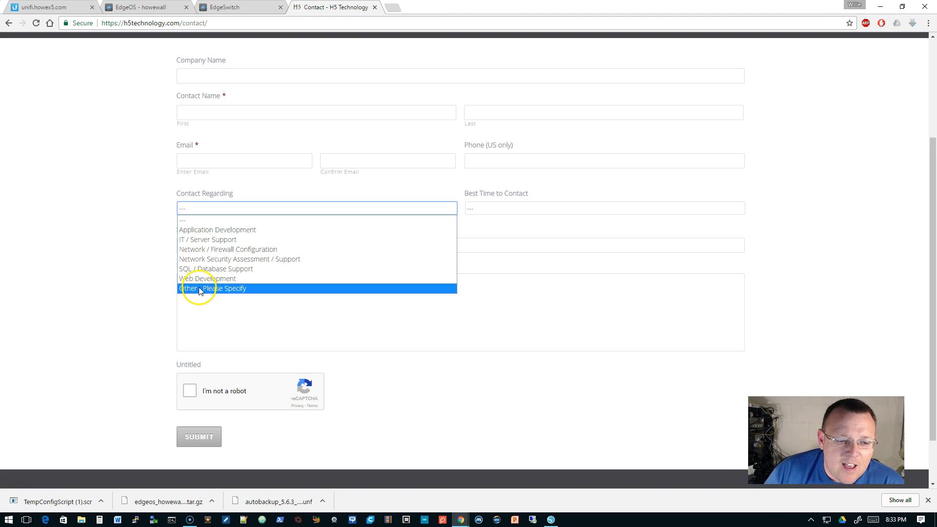
{"action": "left_click", "coordinate": [213, 287]}
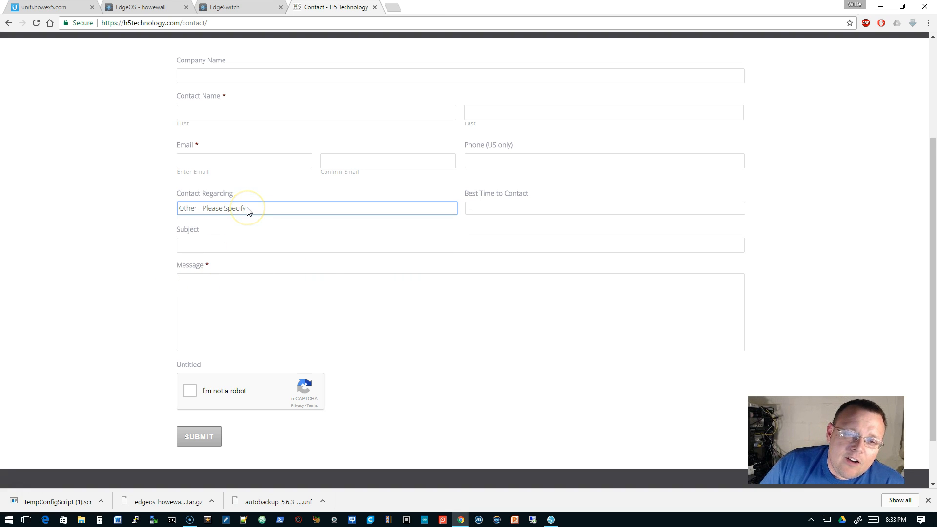
{"action": "left_click", "coordinate": [317, 208]}
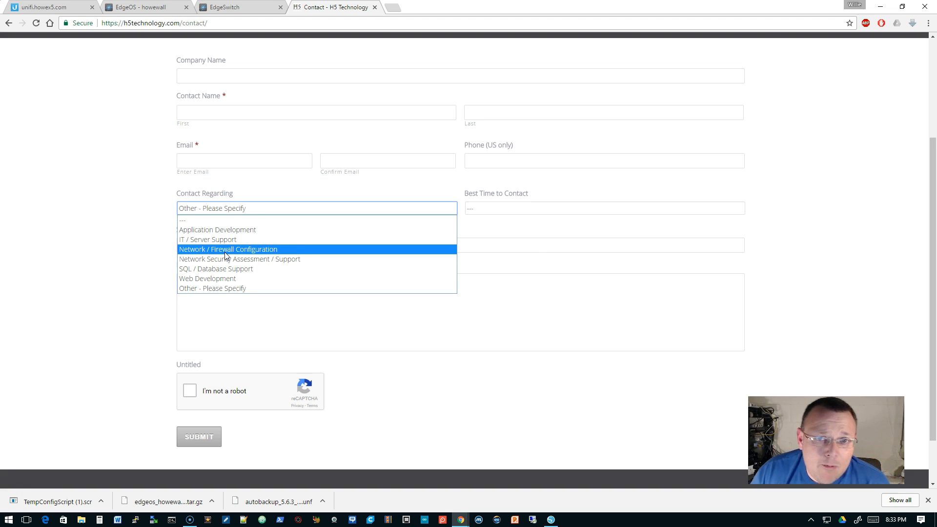
{"action": "left_click", "coordinate": [604, 208]}
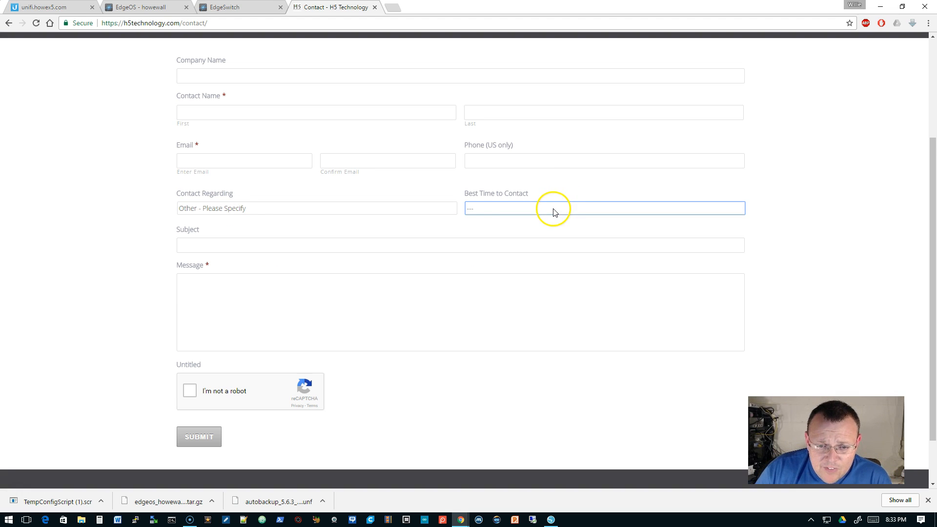
{"action": "mouse_move", "coordinate": [297, 373]}
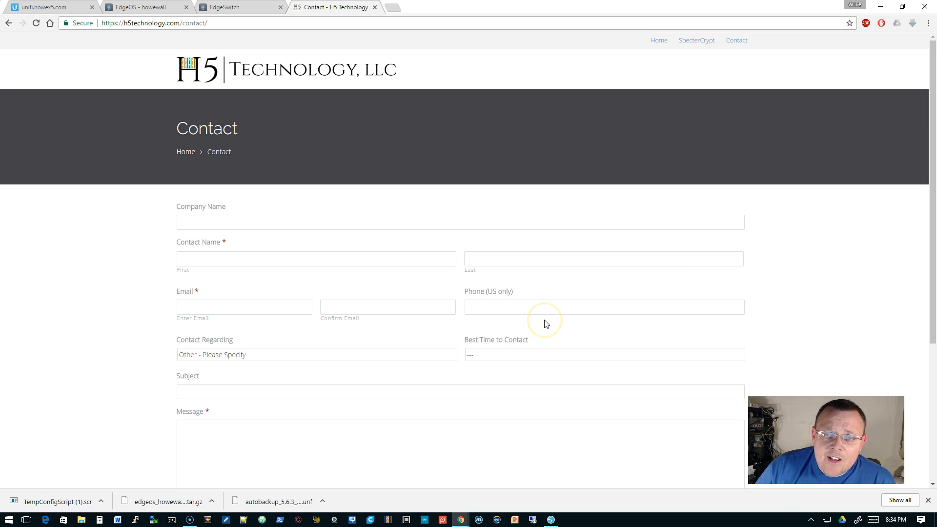
{"action": "mouse_move", "coordinate": [635, 214]}
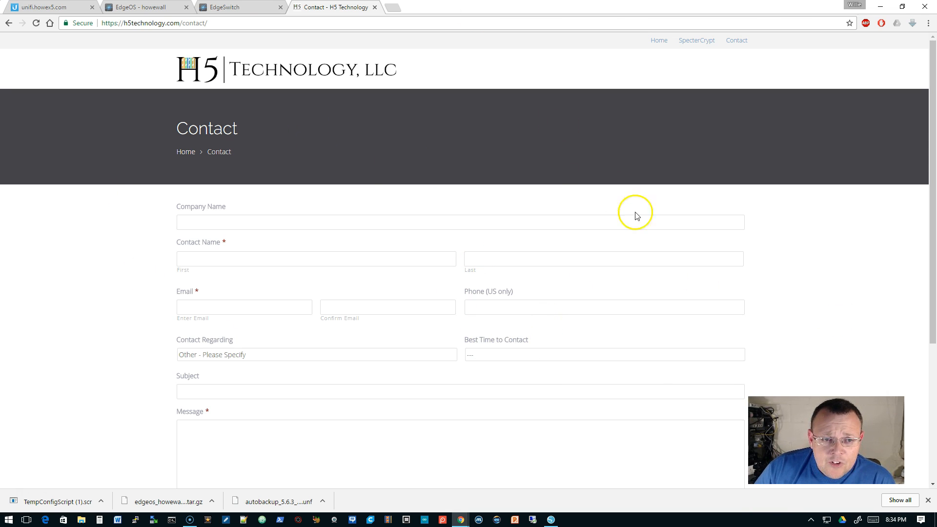